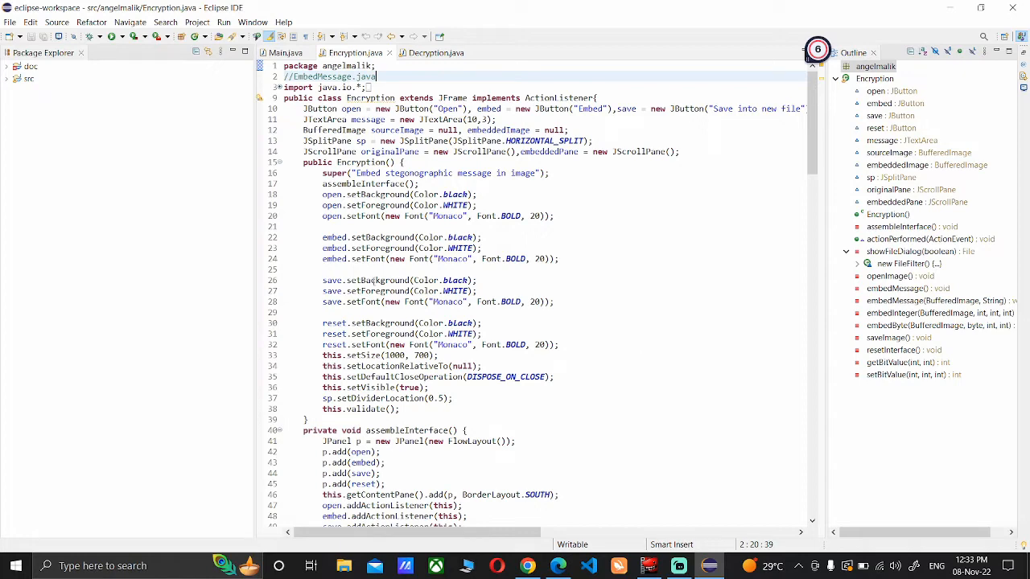
Read through Encryption.java's file-dialog handling, then switch to the Decryption.java source
scroll("down", 3)
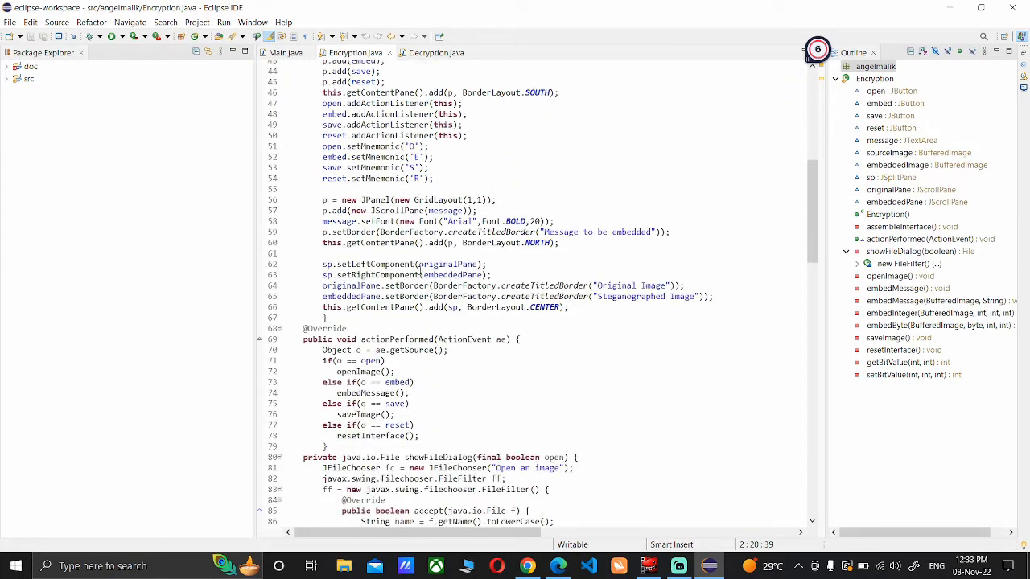
scroll("down", 3)
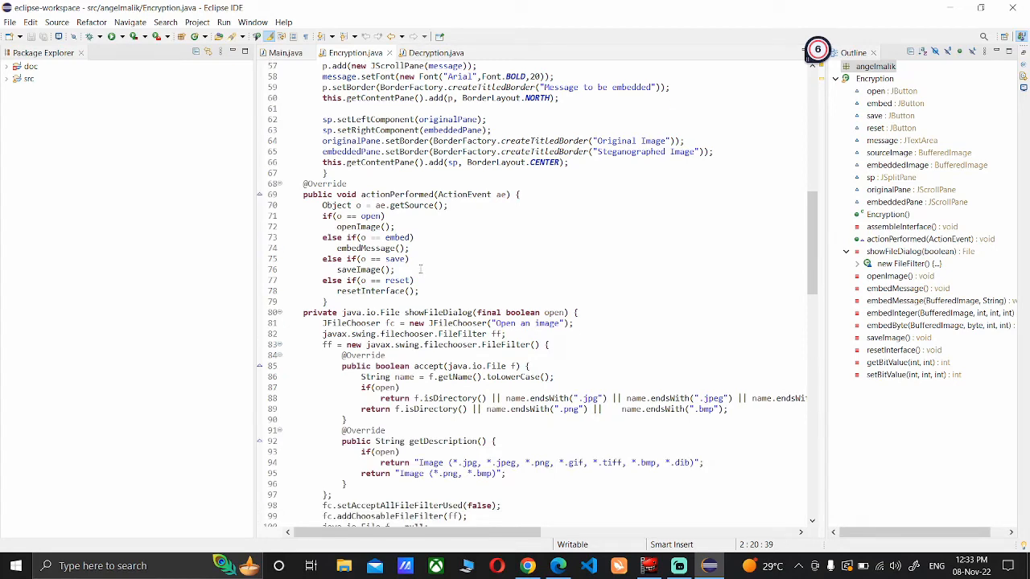
scroll("down", 3)
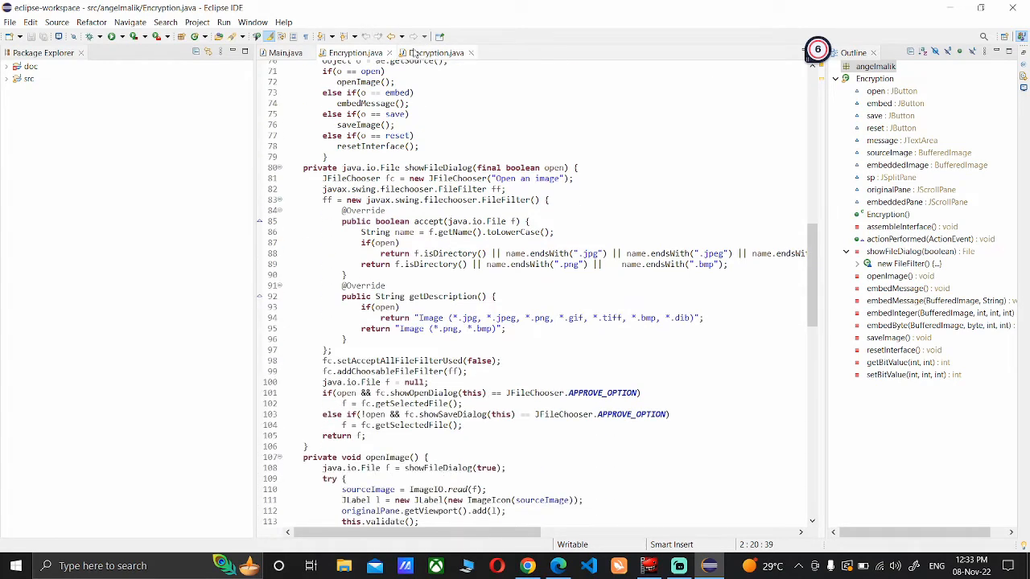
left_click(435, 52)
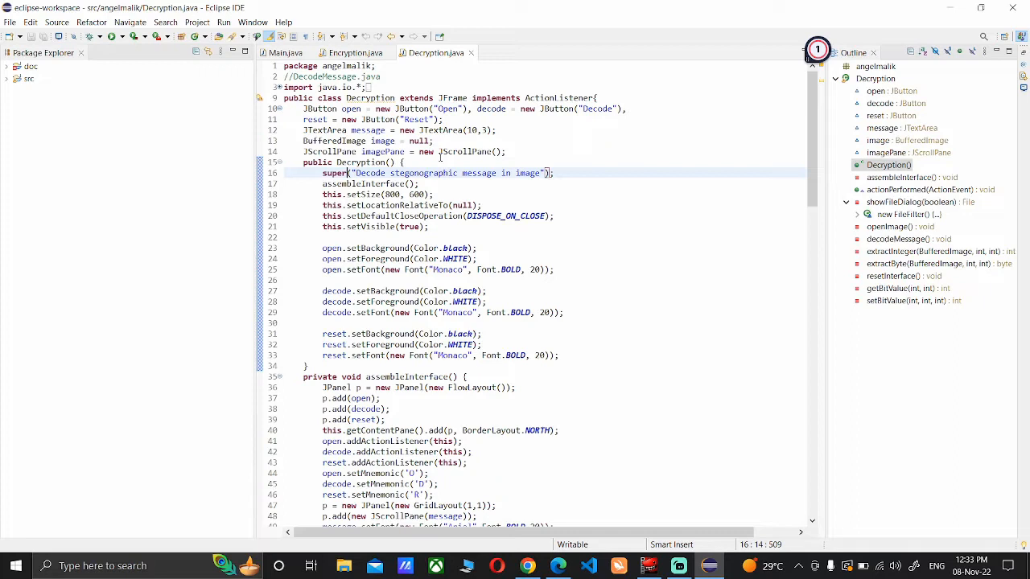
mouse_move(286, 53)
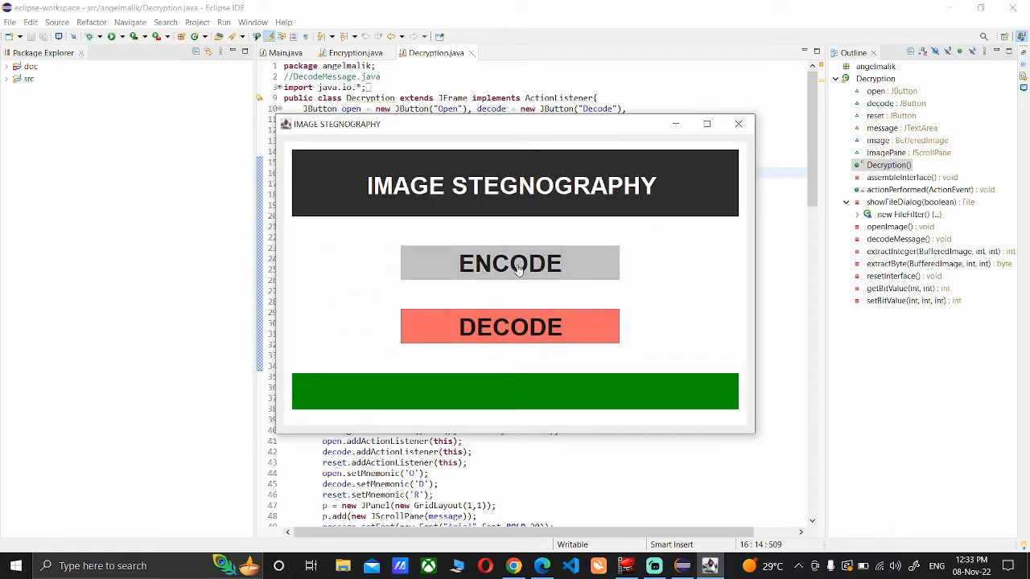
Begin an ENCODE session and load the peacock picture as the original image
left_click(510, 264)
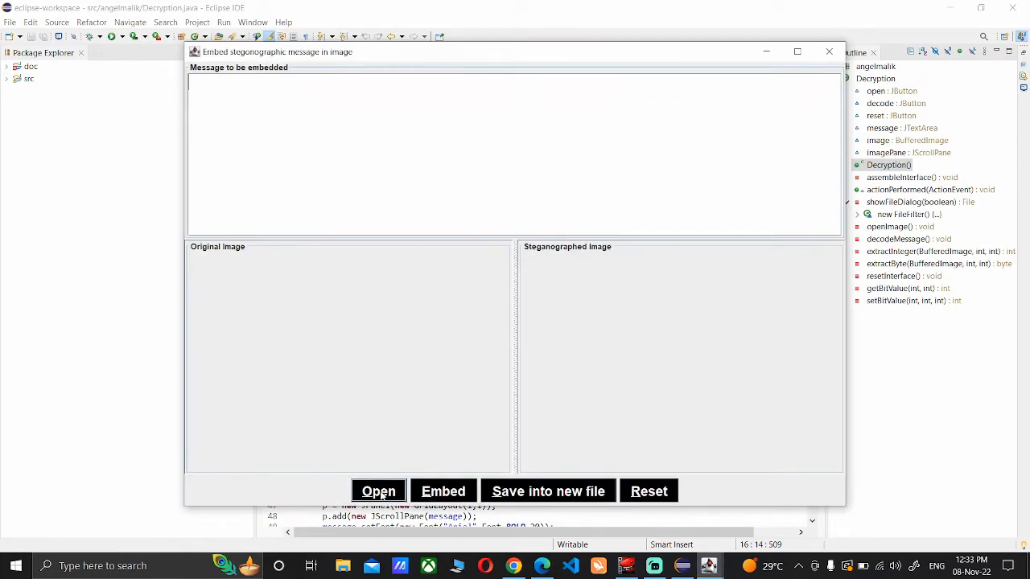
left_click(378, 490)
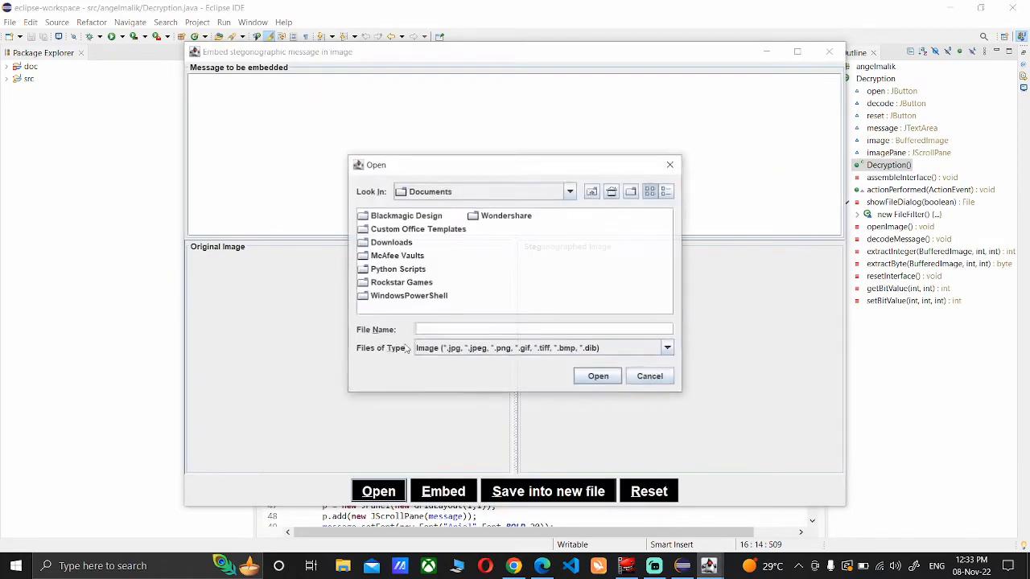
left_click(569, 190)
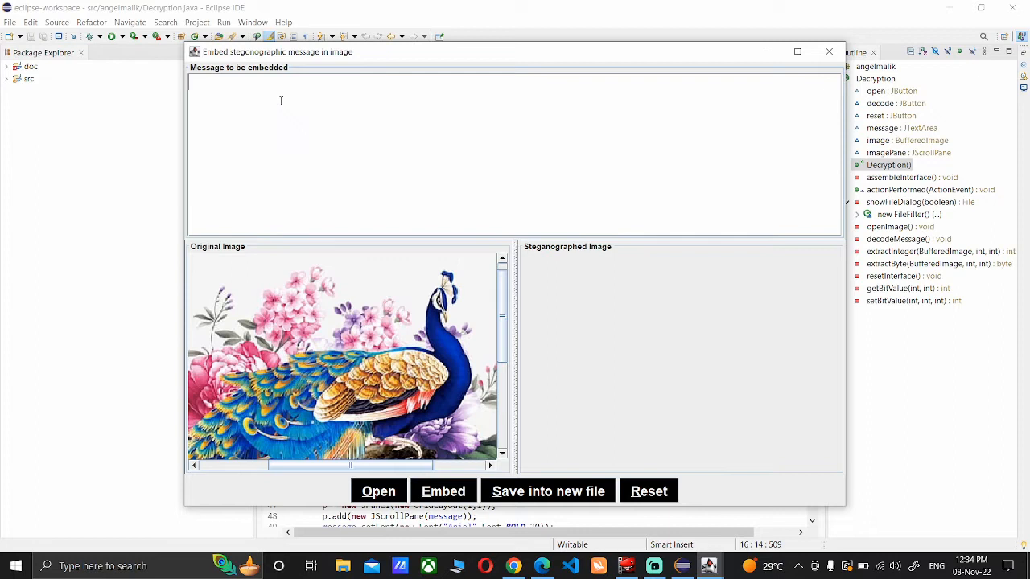
Enter "Meet me at sneak easy at 8pm." as the message and embed it in the peacock image
type("Mee")
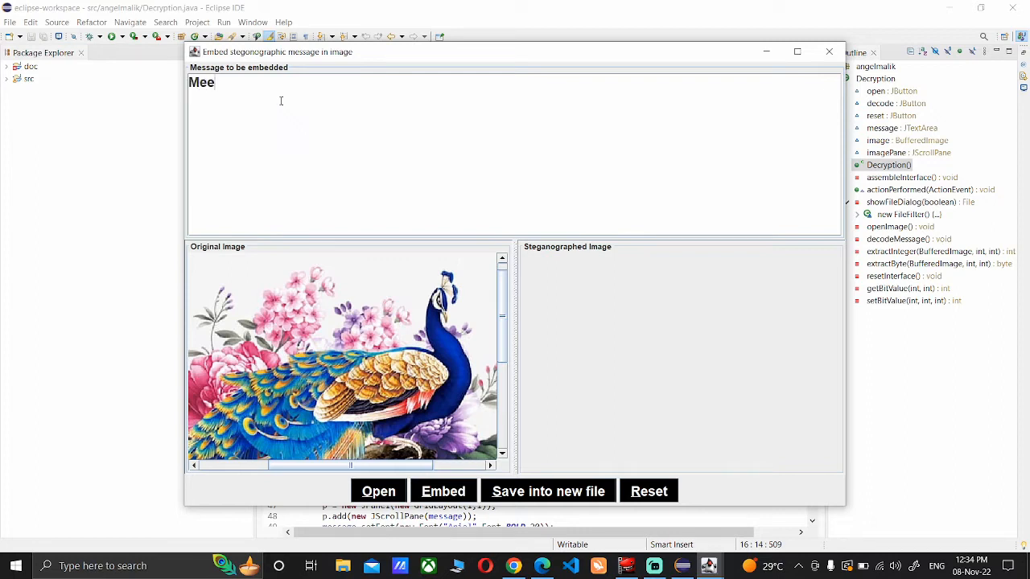
type("t me at")
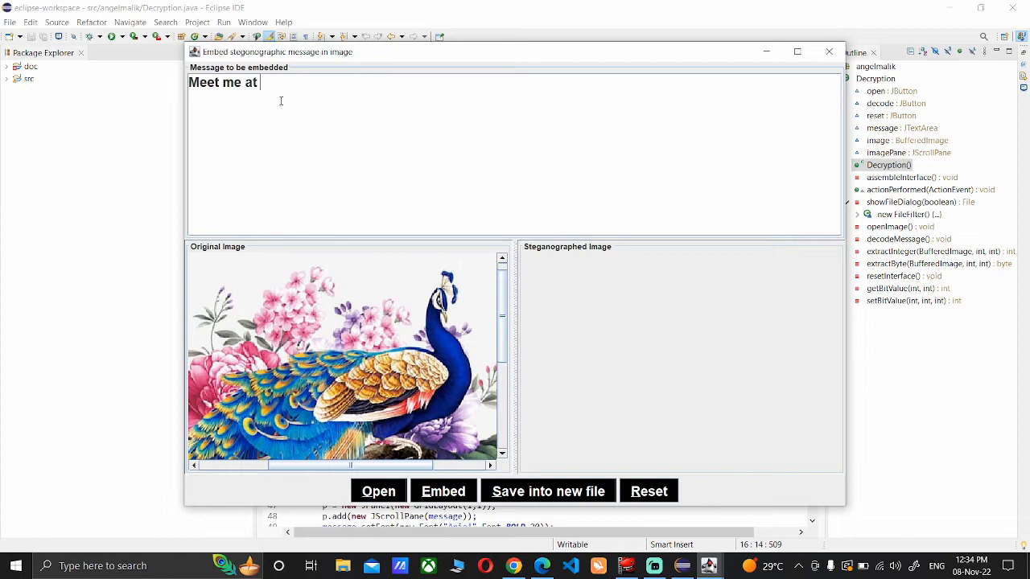
type("sneak")
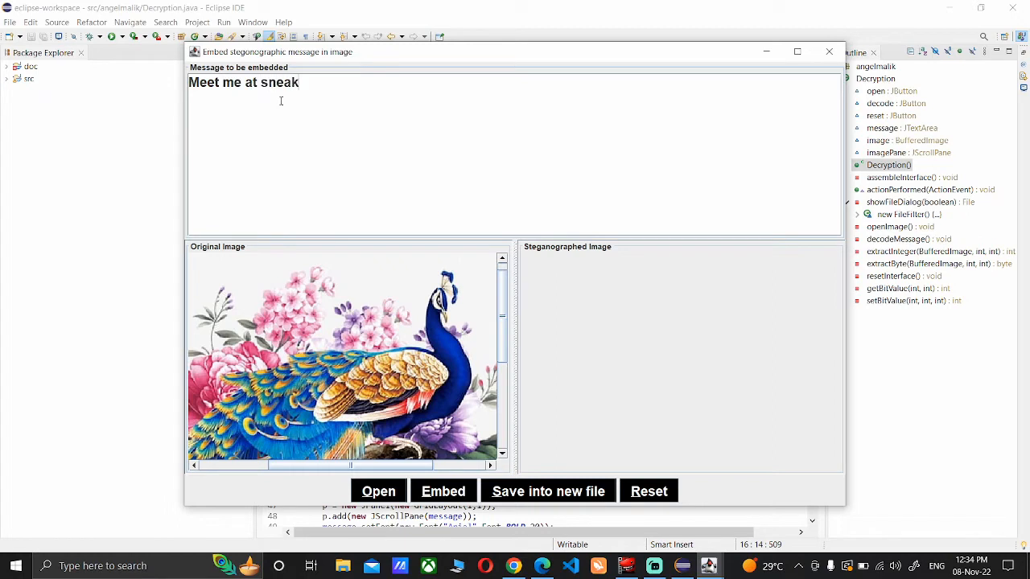
type("easy a")
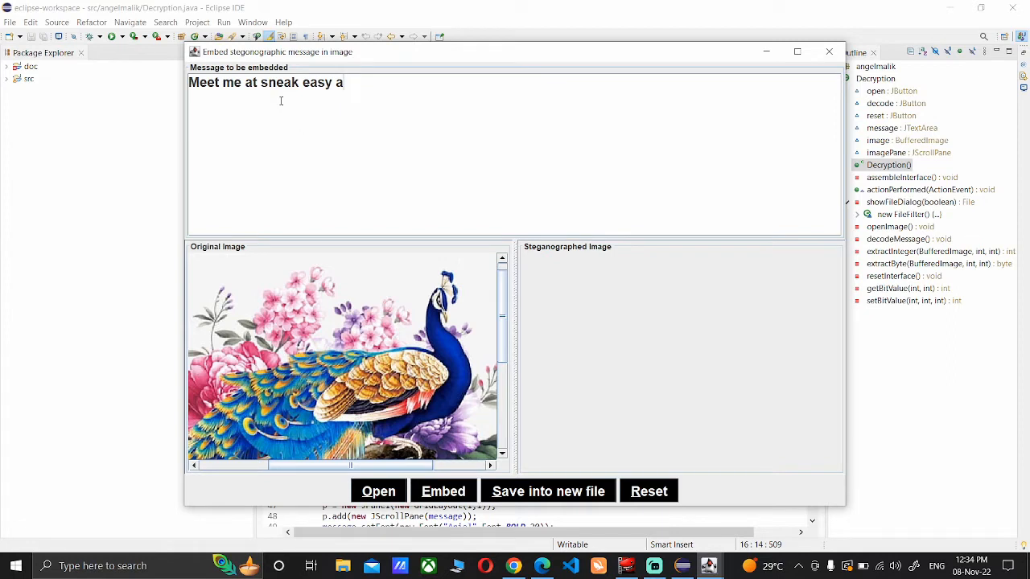
type("t")
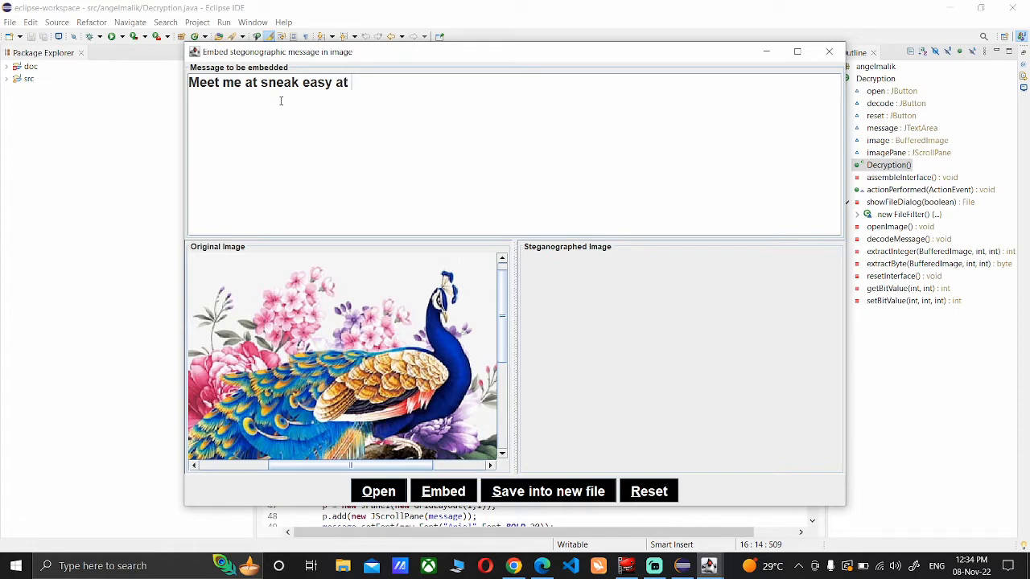
type("8pm")
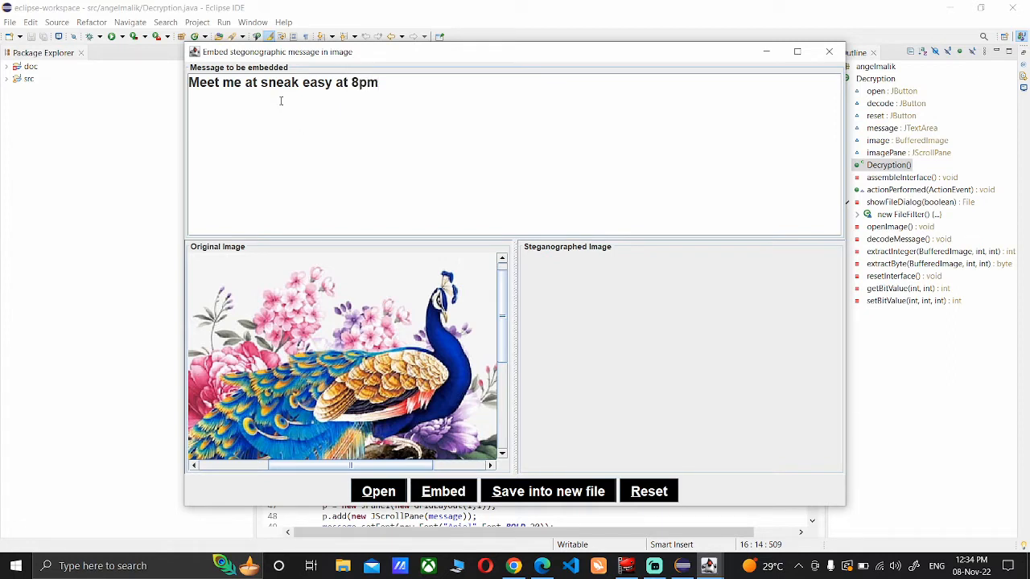
type(".")
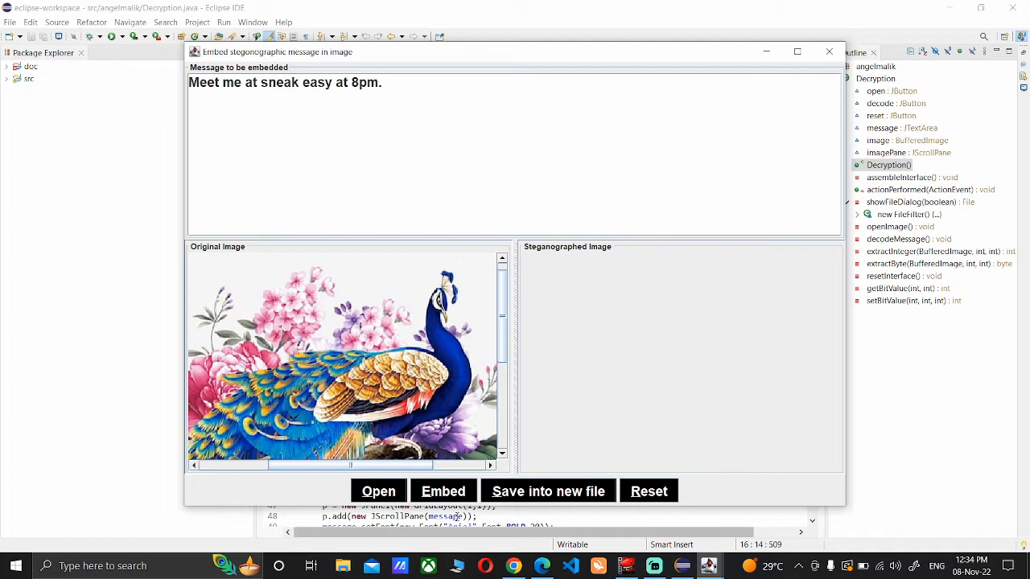
left_click(443, 492)
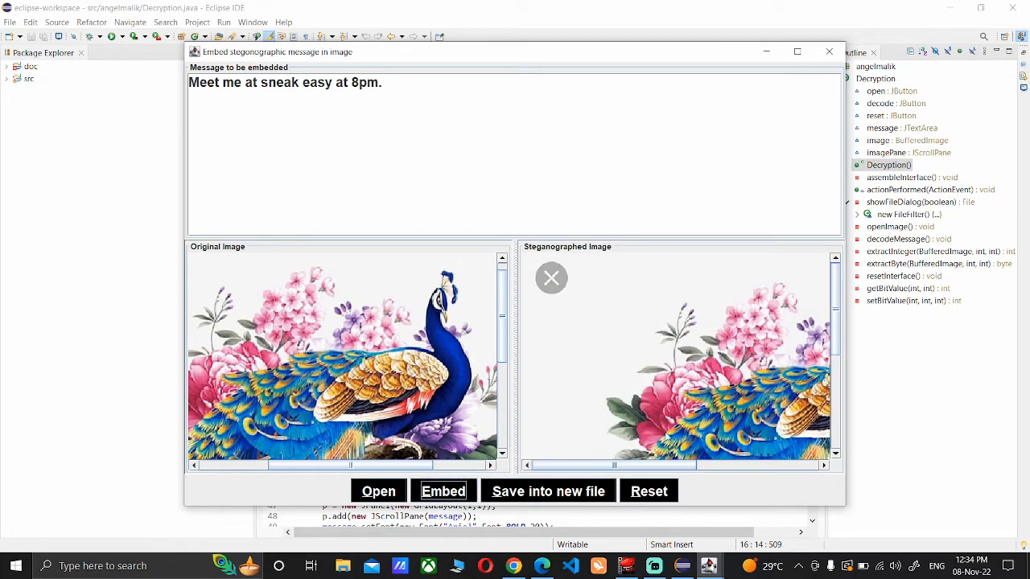
Embed again so the steganographed peacock copy appears beside the original
left_click(441, 493)
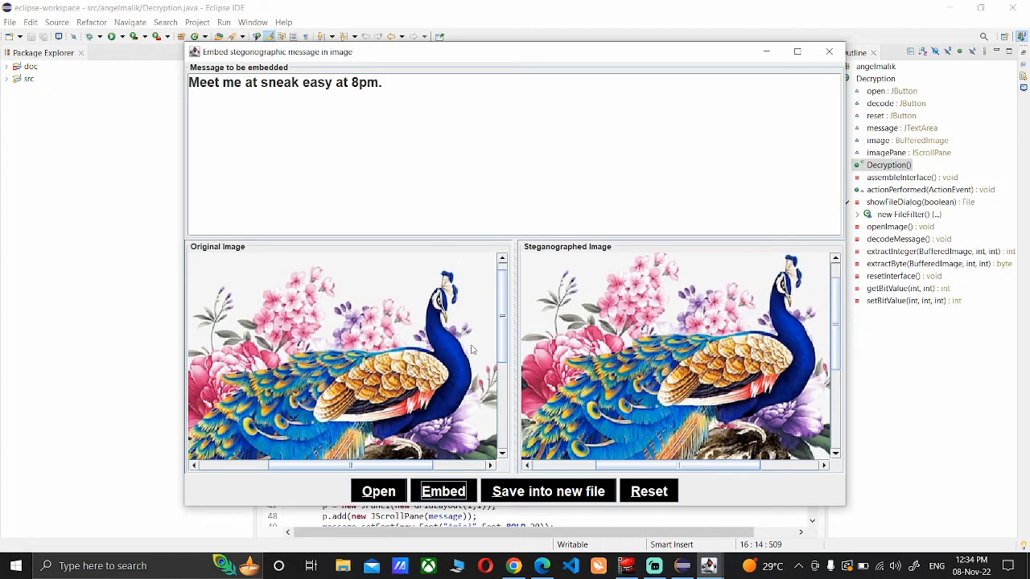
mouse_move(593, 348)
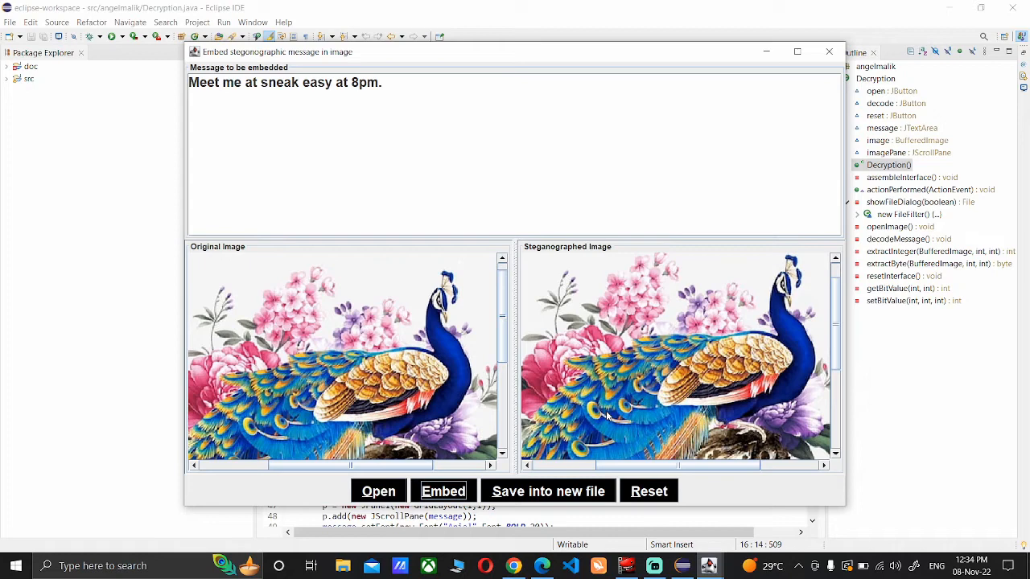
mouse_move(608, 444)
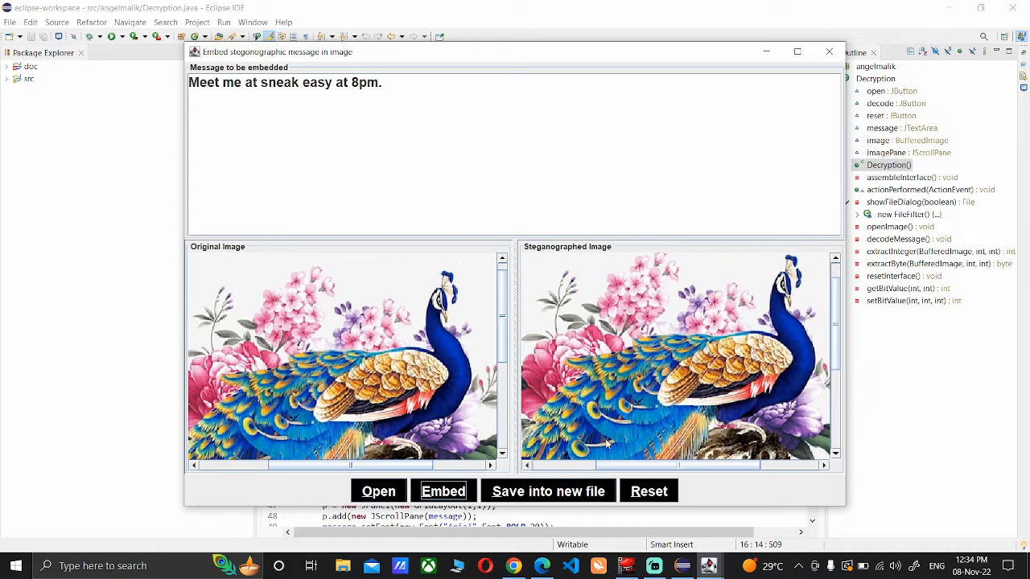
Save the steganographed image to the Desktop as 'stegano image'
left_click(547, 491)
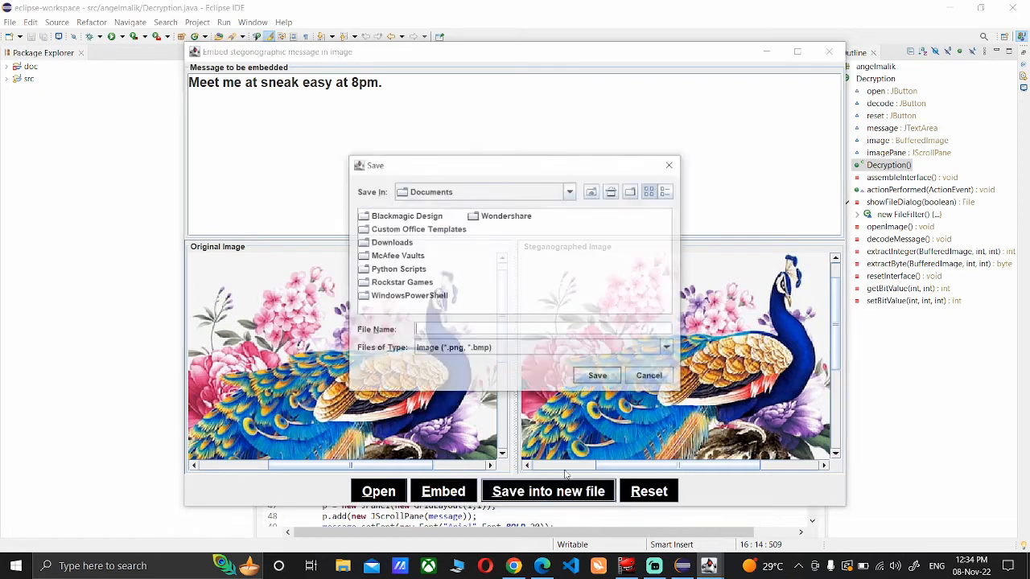
left_click(570, 190)
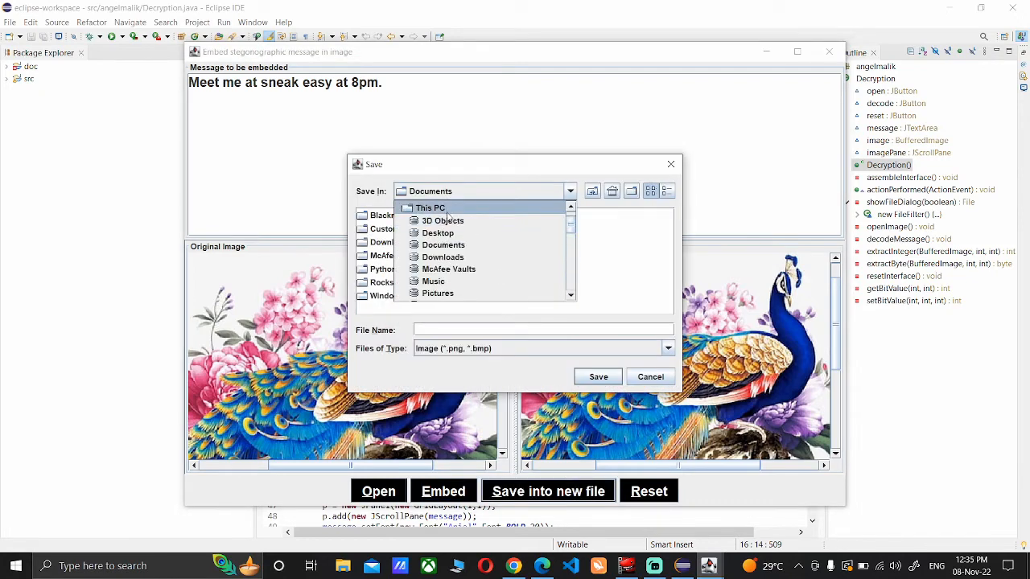
left_click(438, 231)
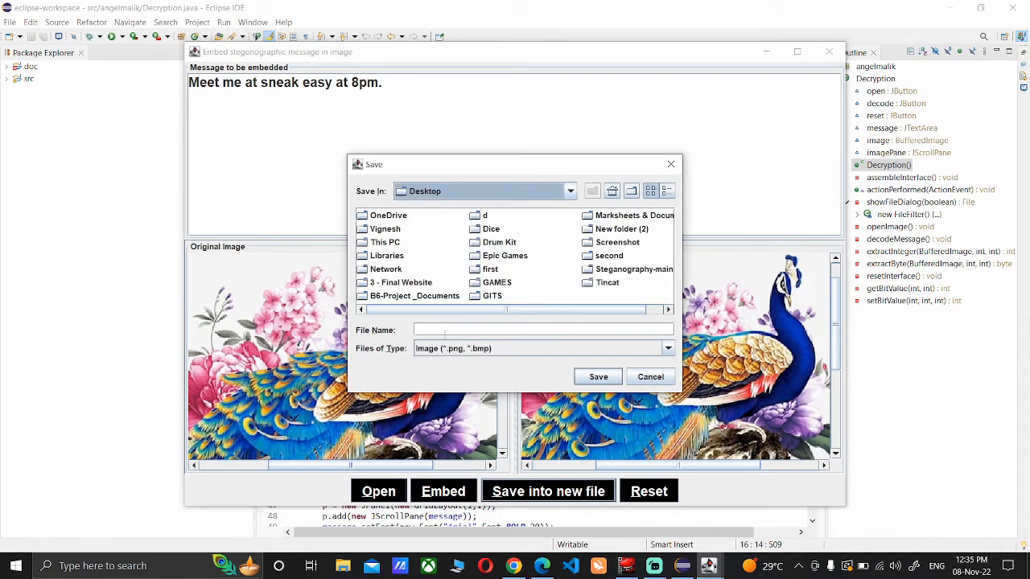
type("steh")
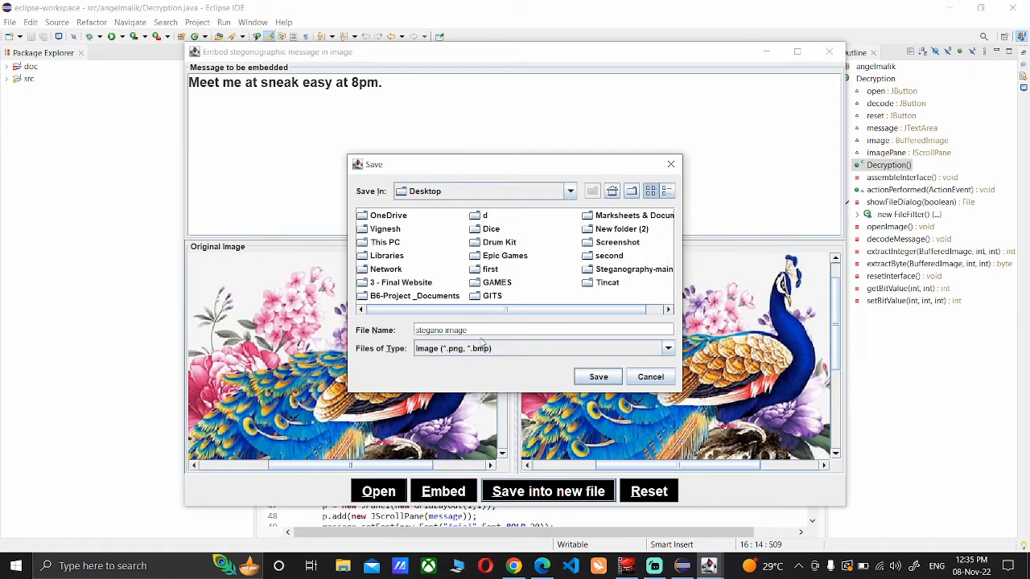
left_click(598, 376)
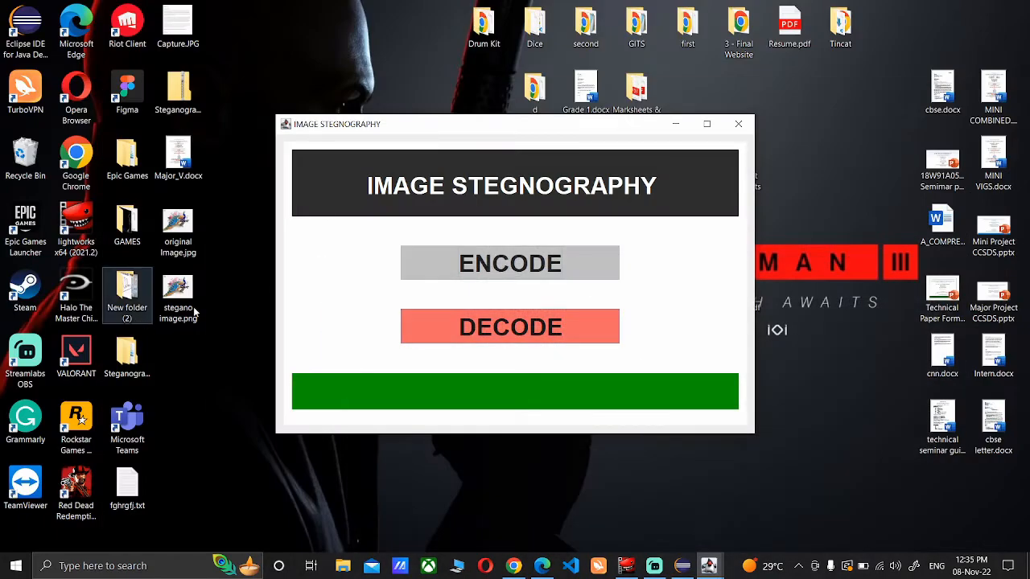
Enter DECODE mode and load stegano image.png from the Desktop as the steganographed image
left_click(177, 293)
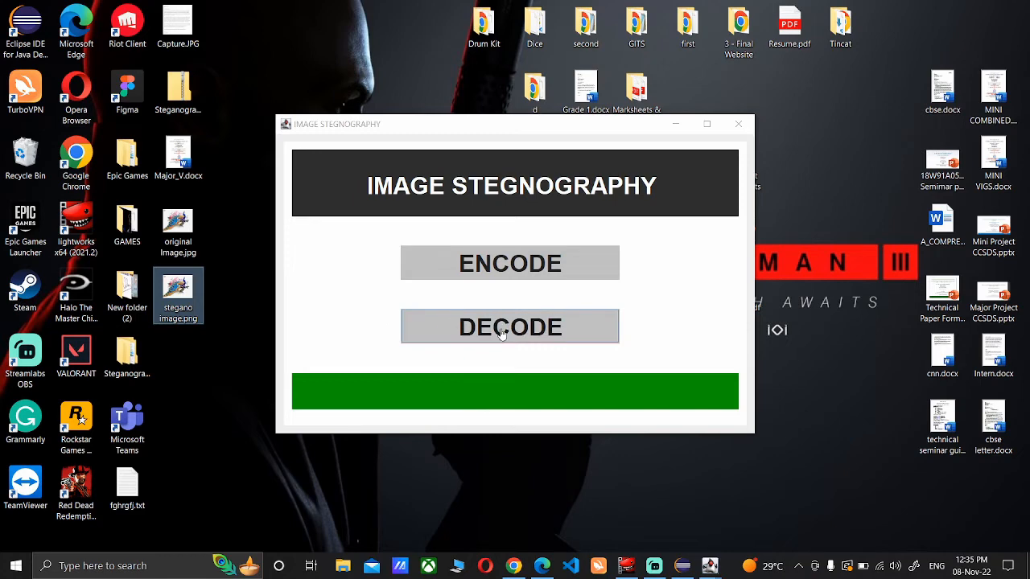
left_click(508, 326)
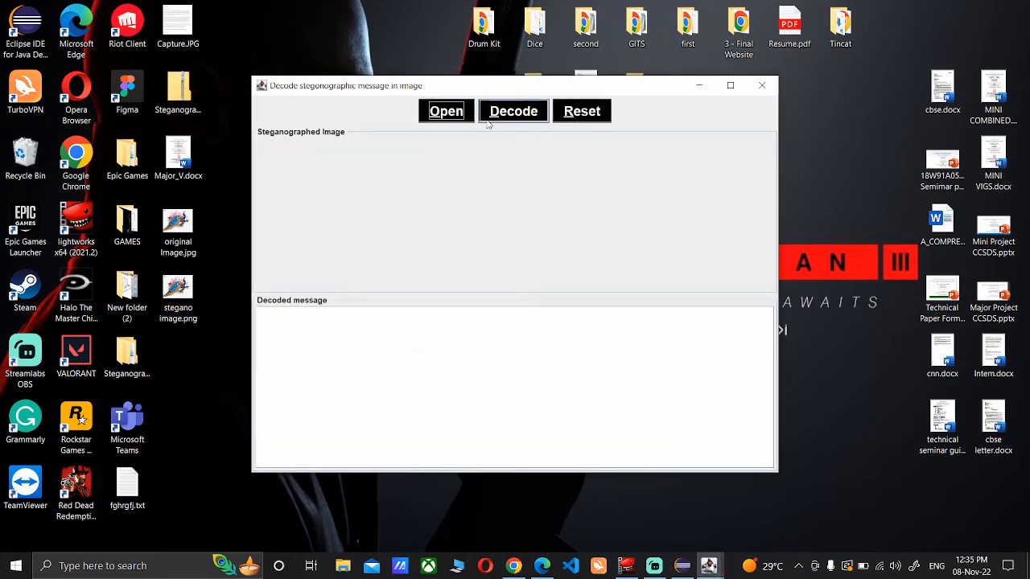
left_click(446, 109)
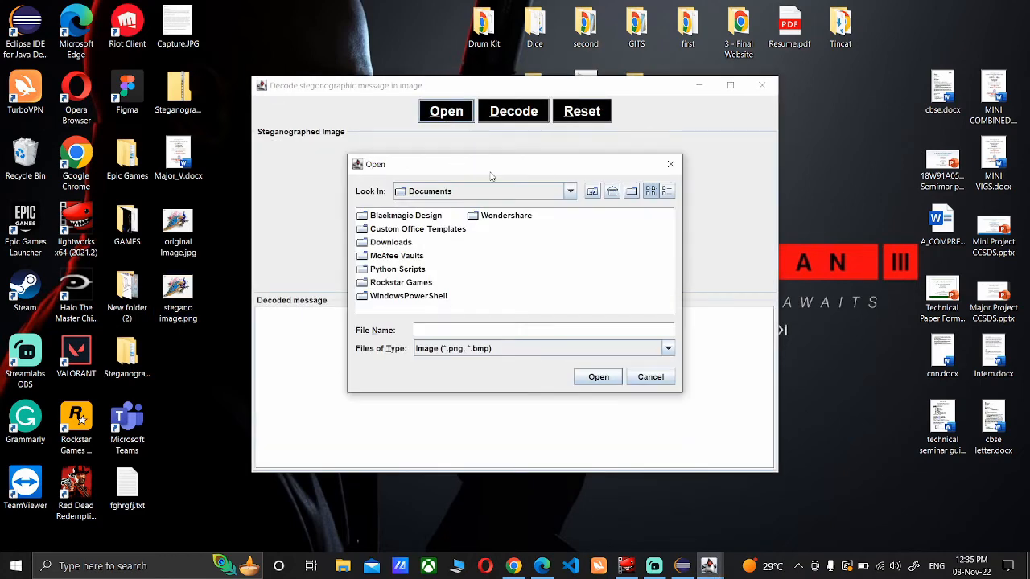
left_click(570, 190)
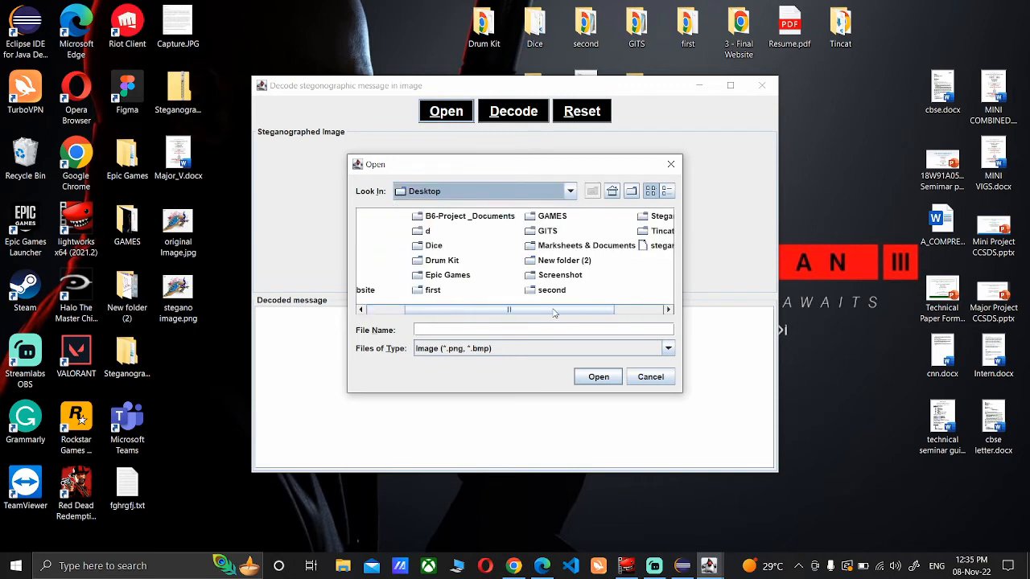
scroll("right", 3)
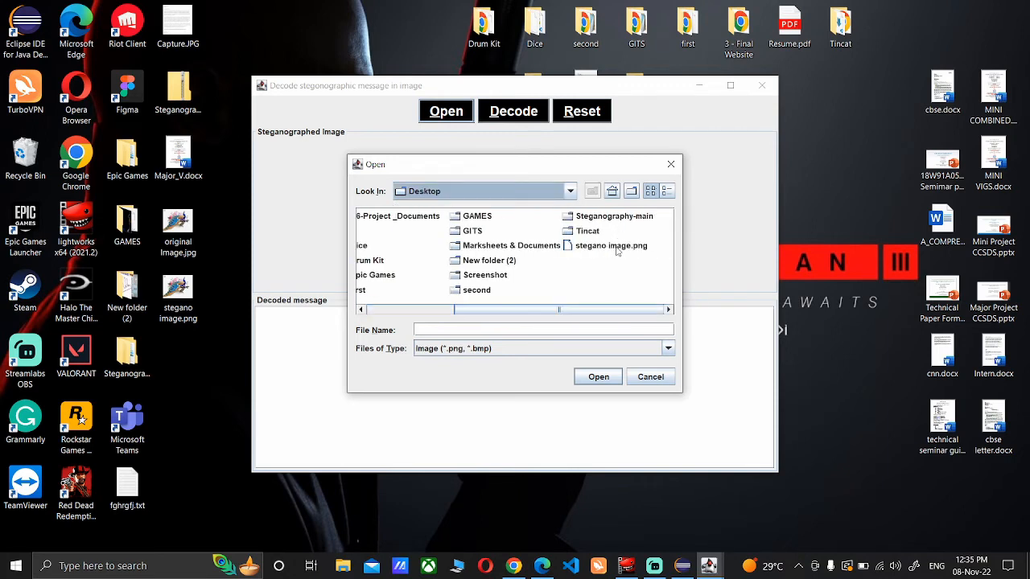
double_click(611, 245)
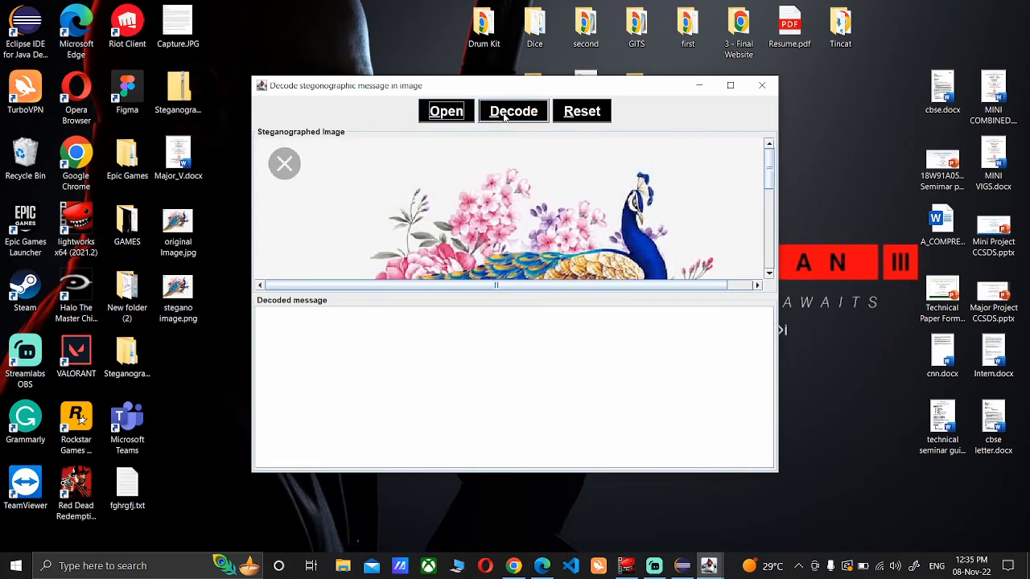
Decode the hidden message "Meet me at sneak easy at 8pm.", reset the decoder and close it
left_click(512, 111)
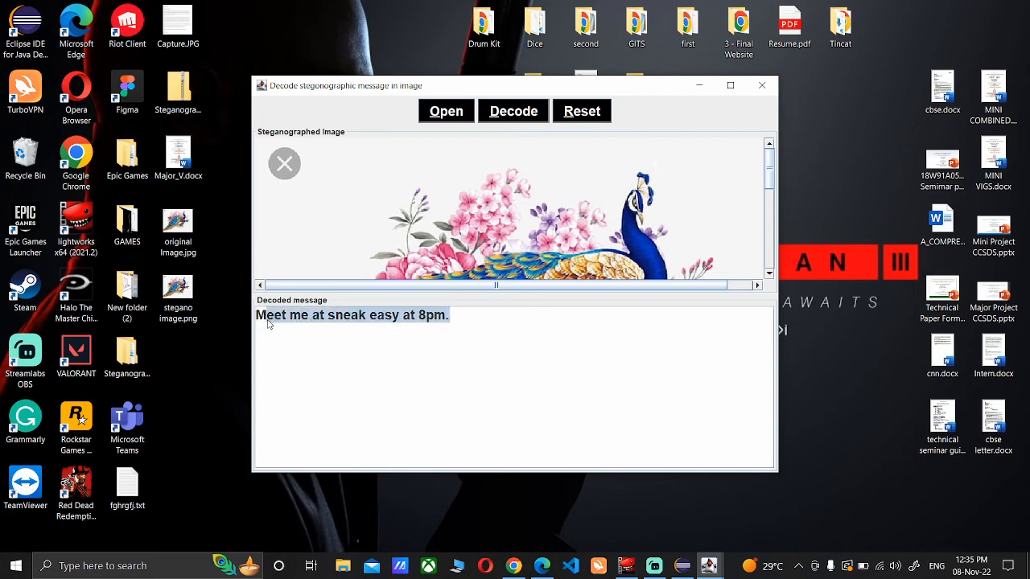
left_click(581, 111)
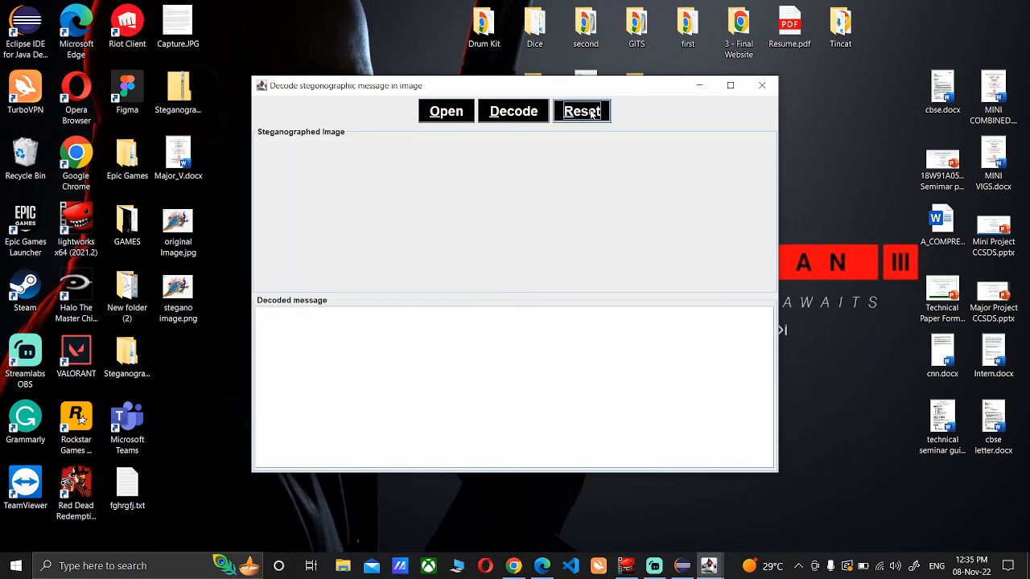
mouse_move(765, 86)
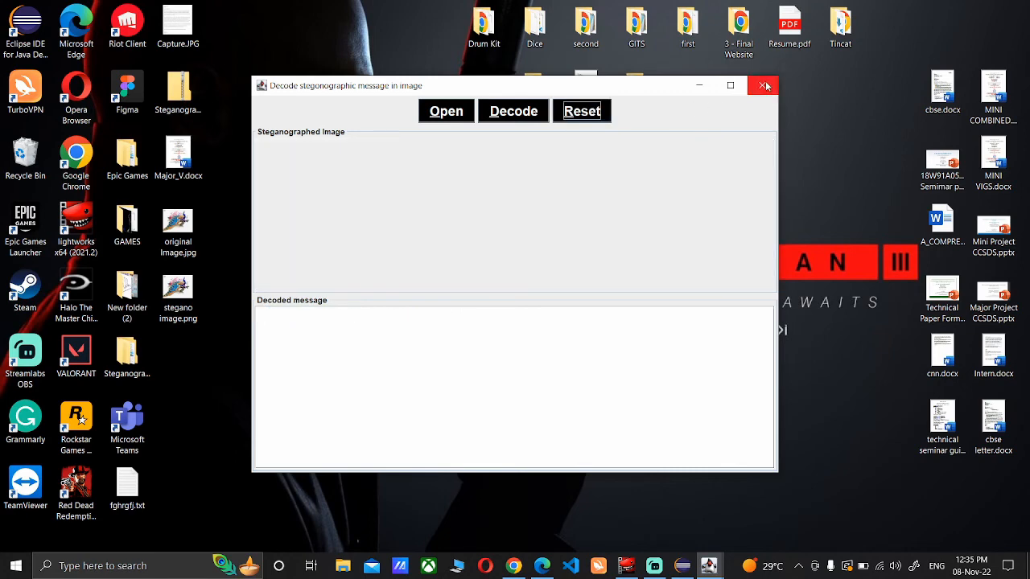
left_click(764, 86)
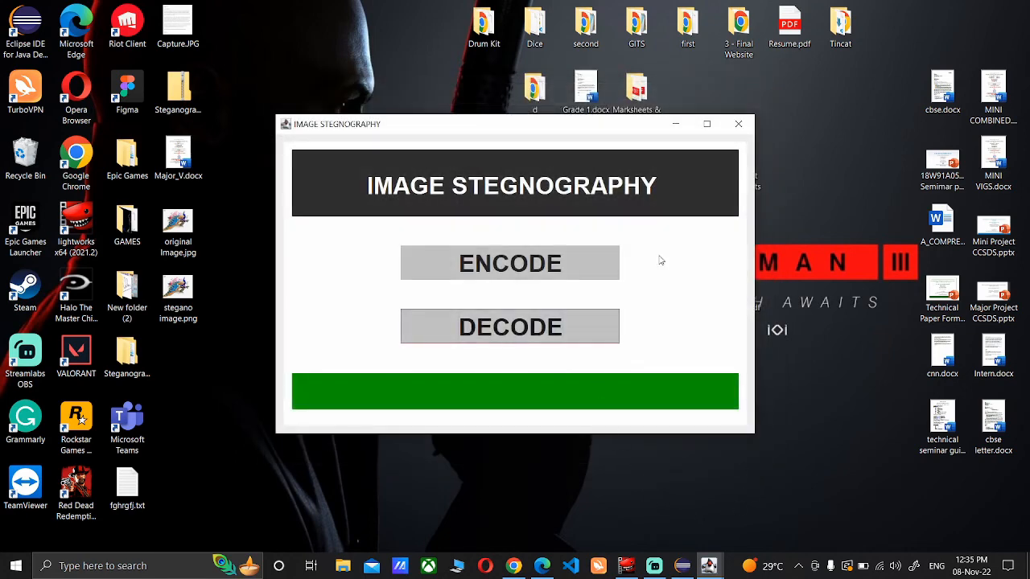